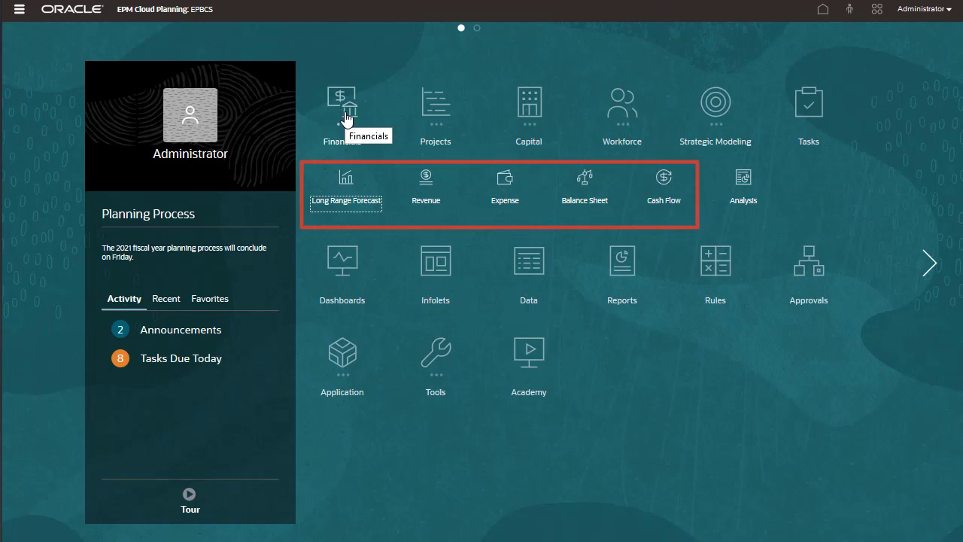
mouse_move(506, 181)
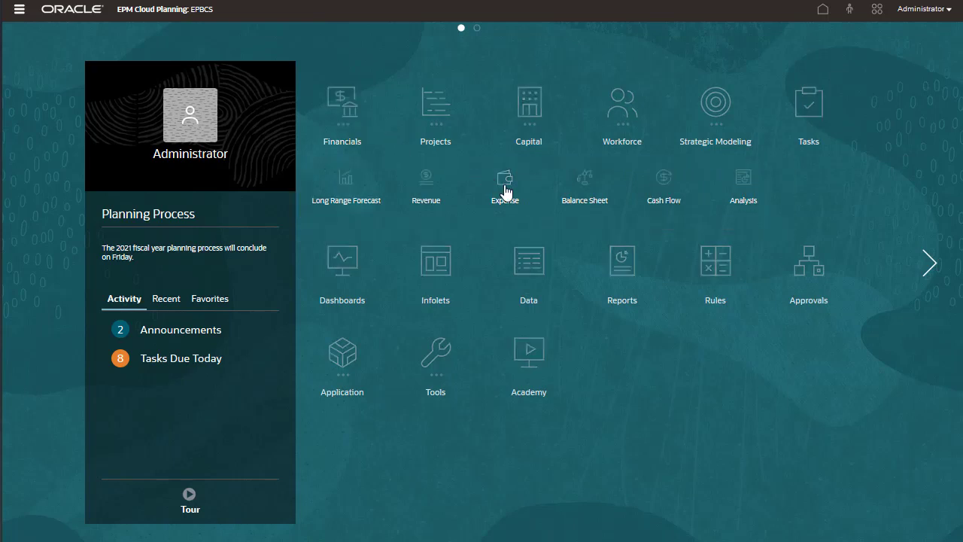
- Go into the Financials Expense area from the home page, landing on the Plan Analysis chart
click(504, 178)
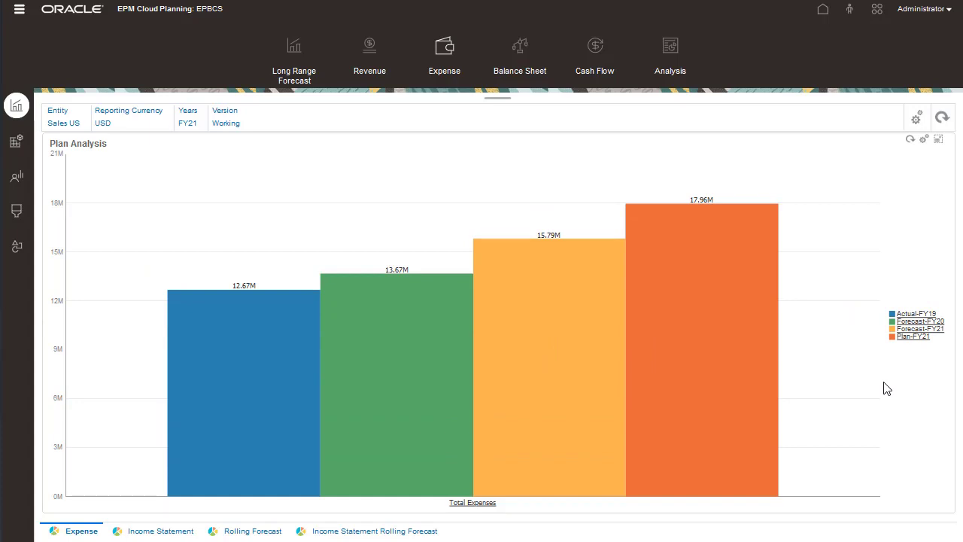
- Restore Plan Analysis to the full Expense dashboard and point out the left navigation icons
click(939, 138)
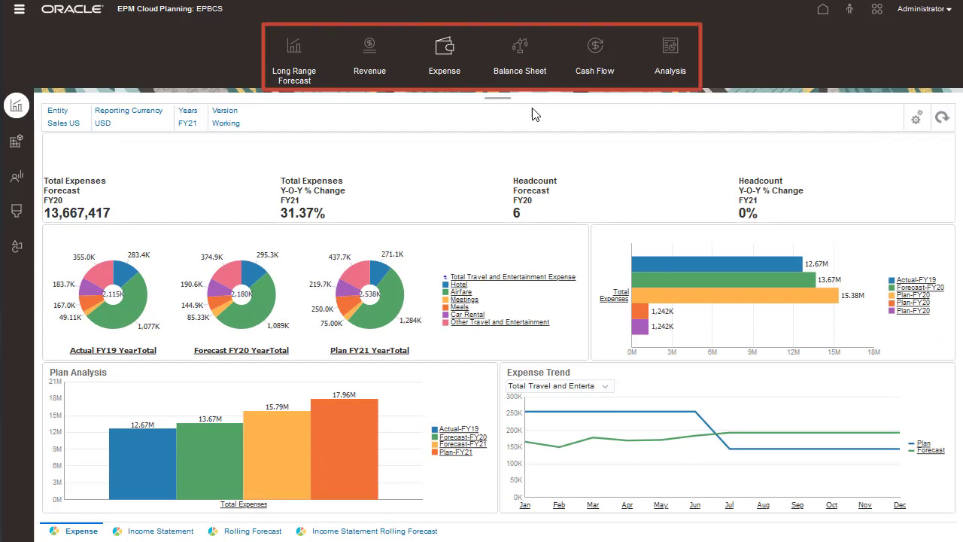
mouse_move(496, 122)
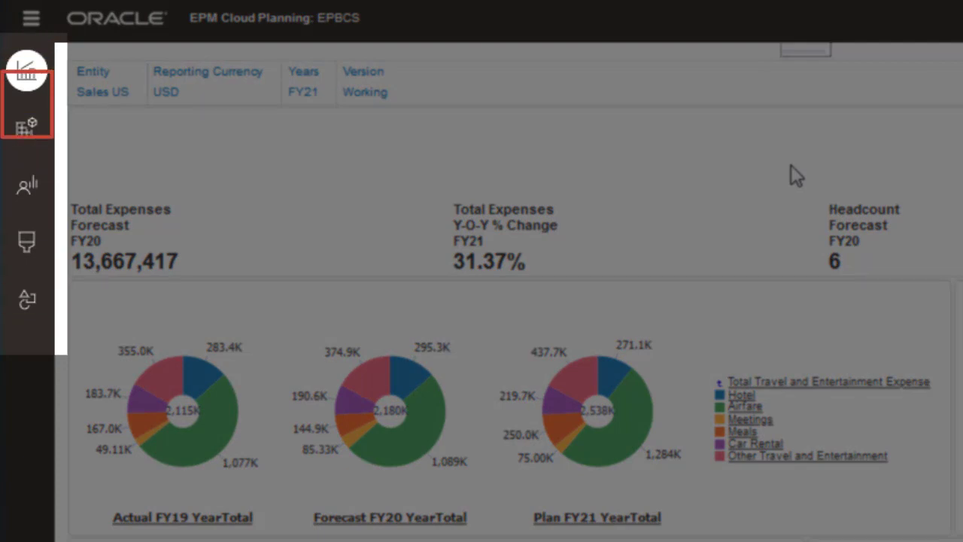
click(27, 183)
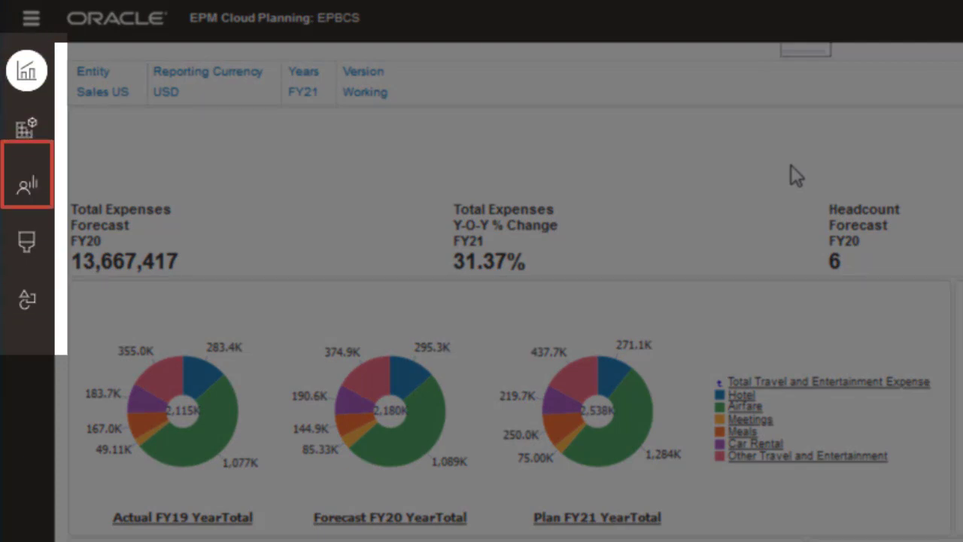
click(27, 241)
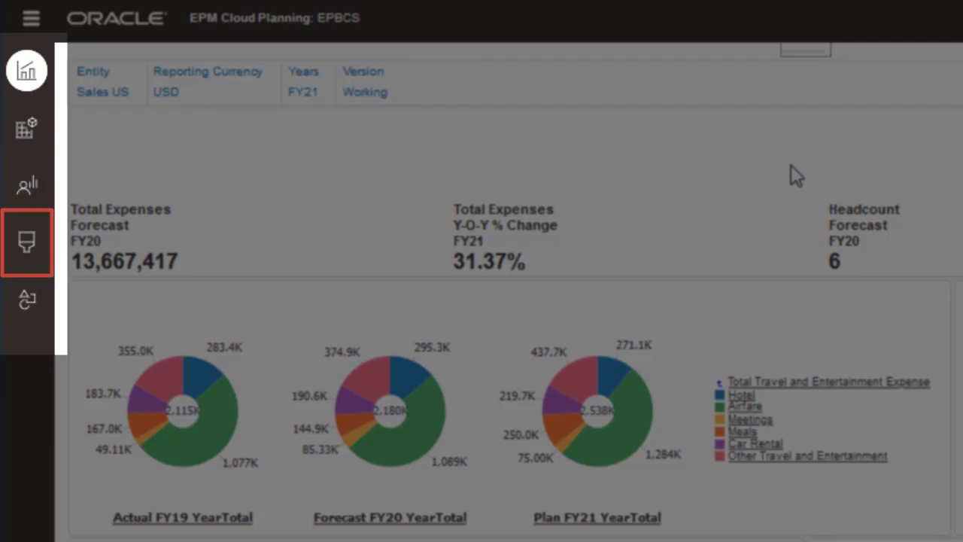
click(27, 301)
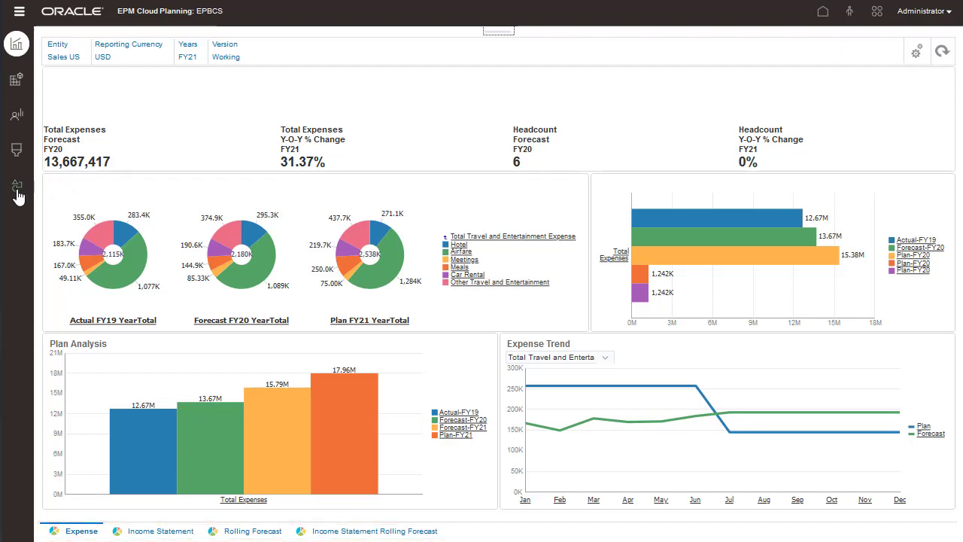
- Move through the Income Statement form to the Driver Based Expense Planning dashboard
click(17, 185)
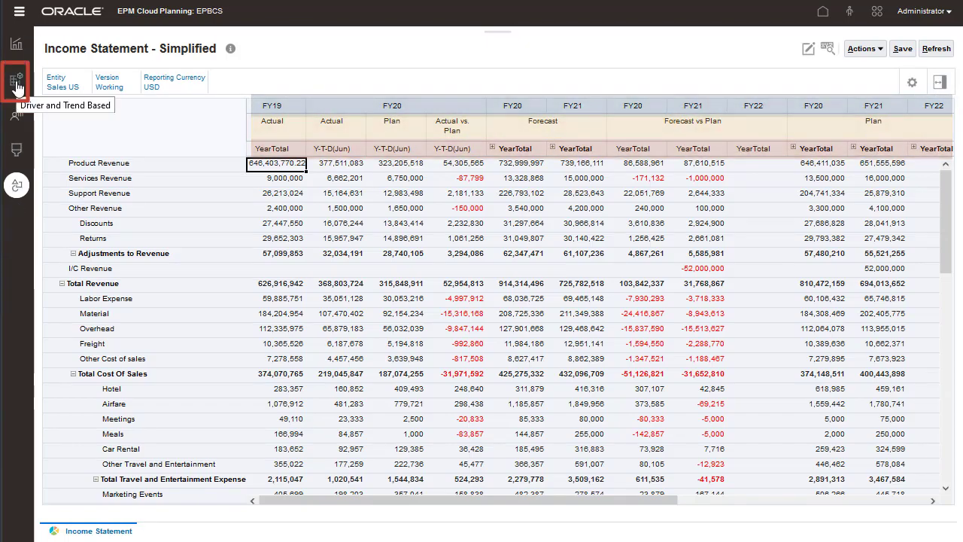
click(15, 82)
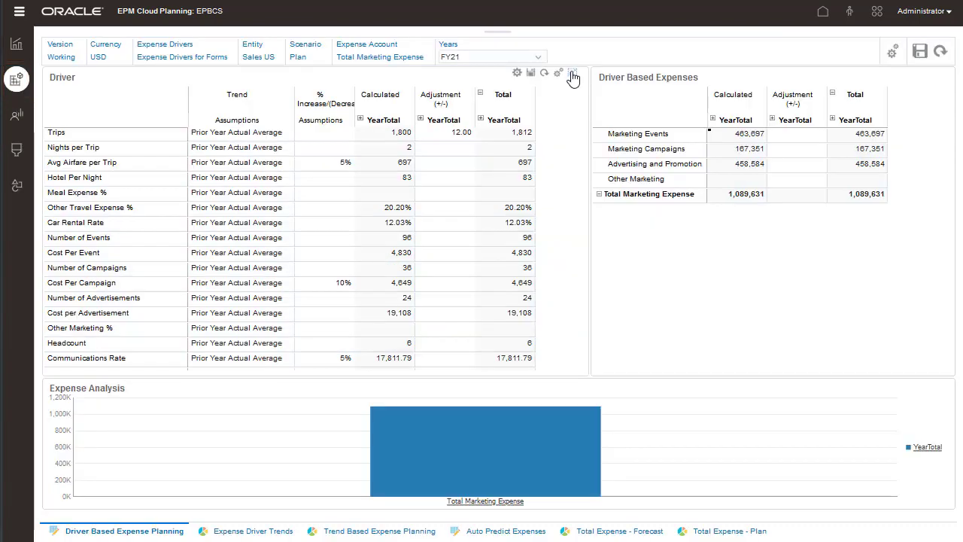
- Enter a 7% Cost Per Event increase and Number of Events adjustments in the driver form and save
click(573, 72)
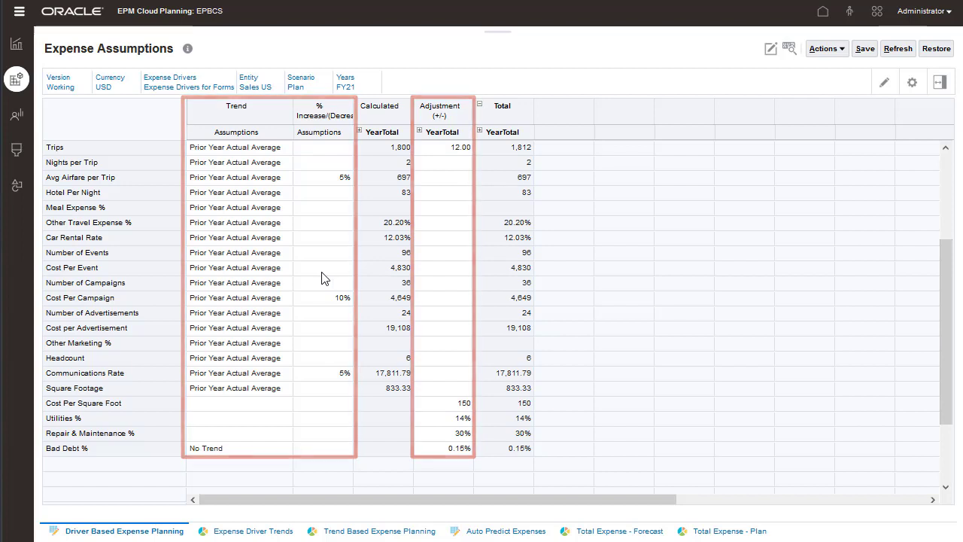
text(7%)
text(25)
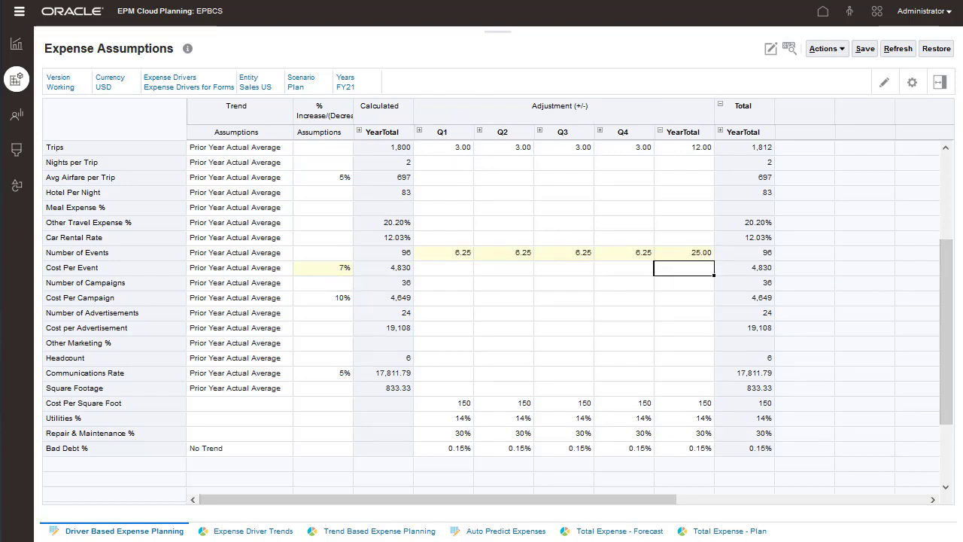
mouse_move(690, 258)
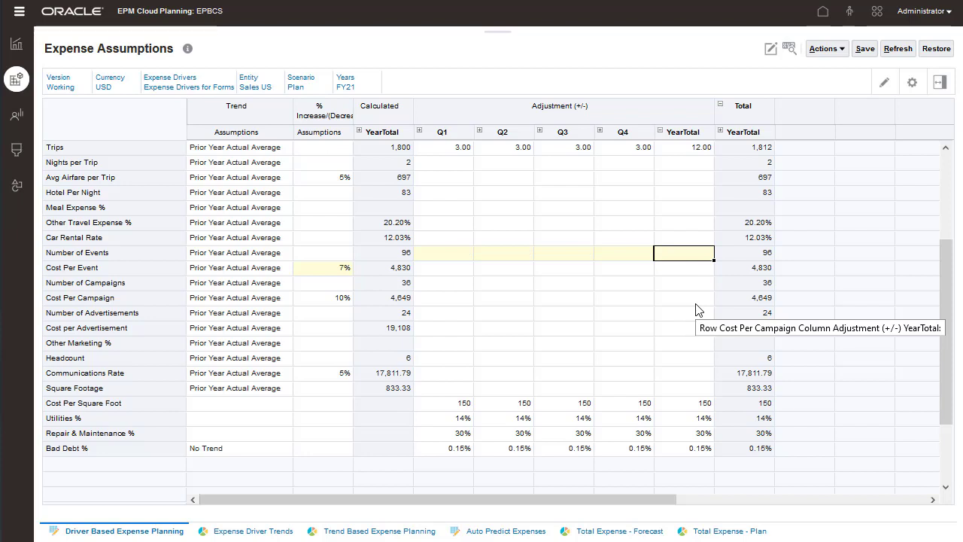
click(623, 253)
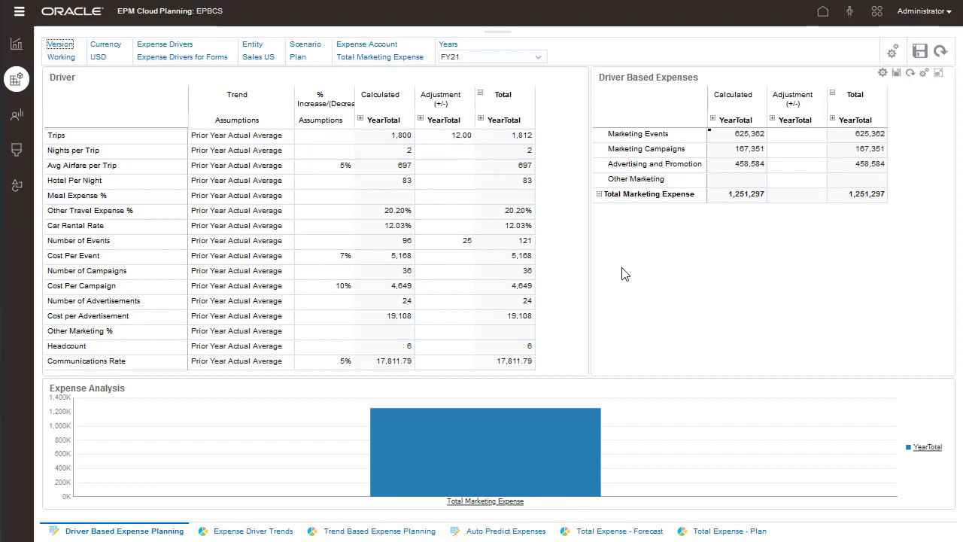
- Review the recalculated Cost Per Event and Marketing Events values, then expand YearTotal into quarters
click(73, 256)
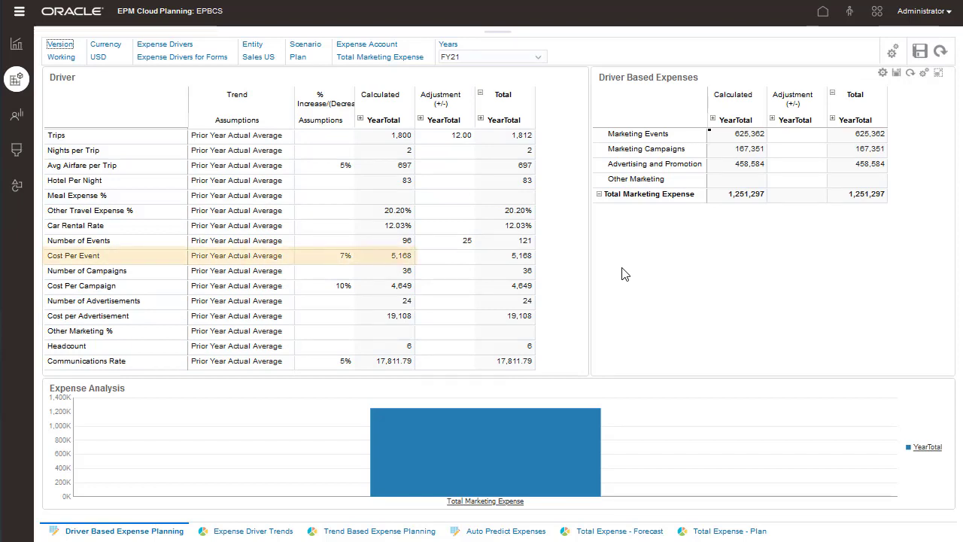
click(391, 256)
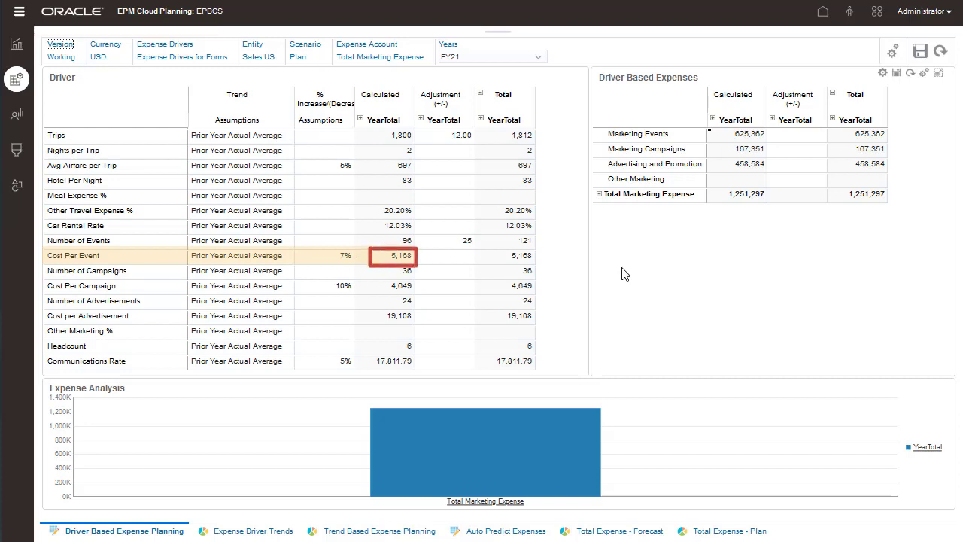
click(520, 240)
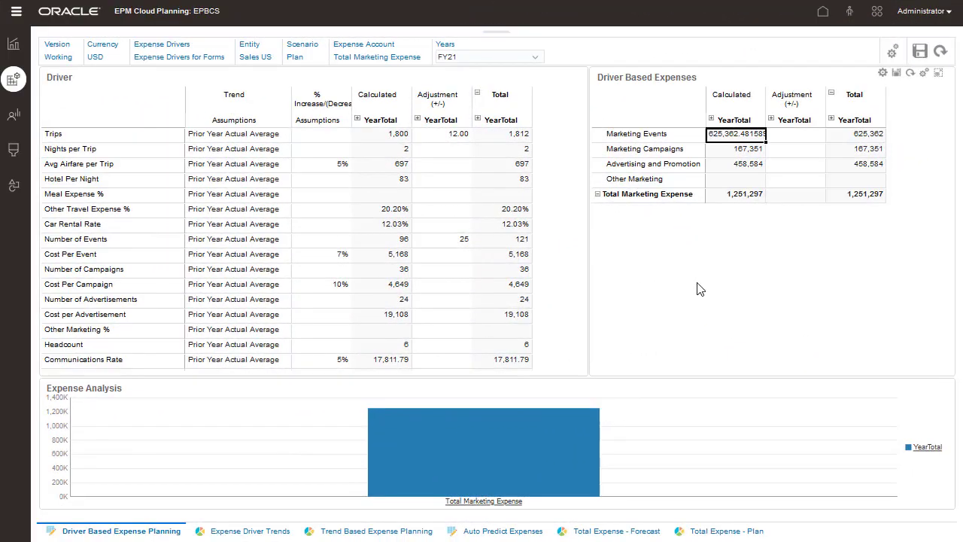
click(939, 72)
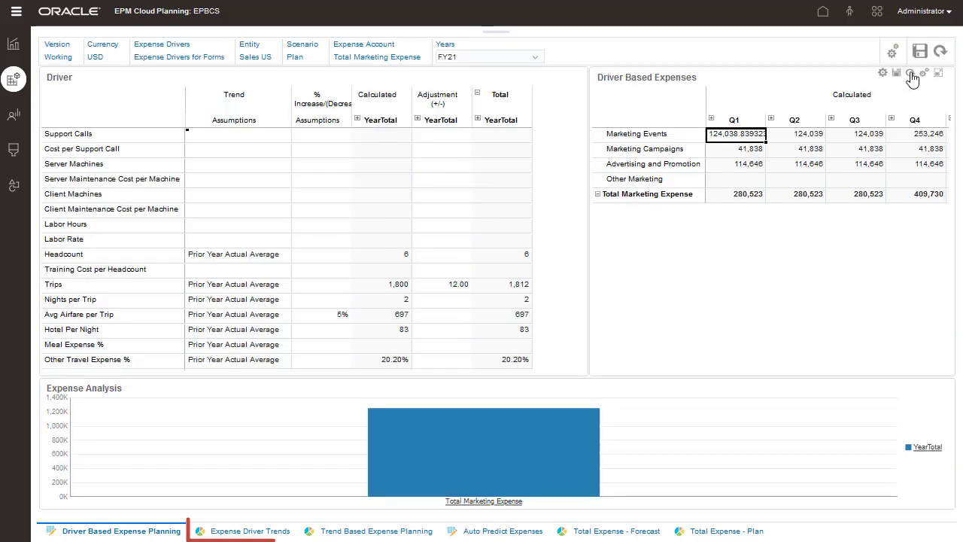
- Visit Expense Driver Trends and Trend Based Expense Planning, then land on the Direct Entry Enter Expenses form
click(250, 530)
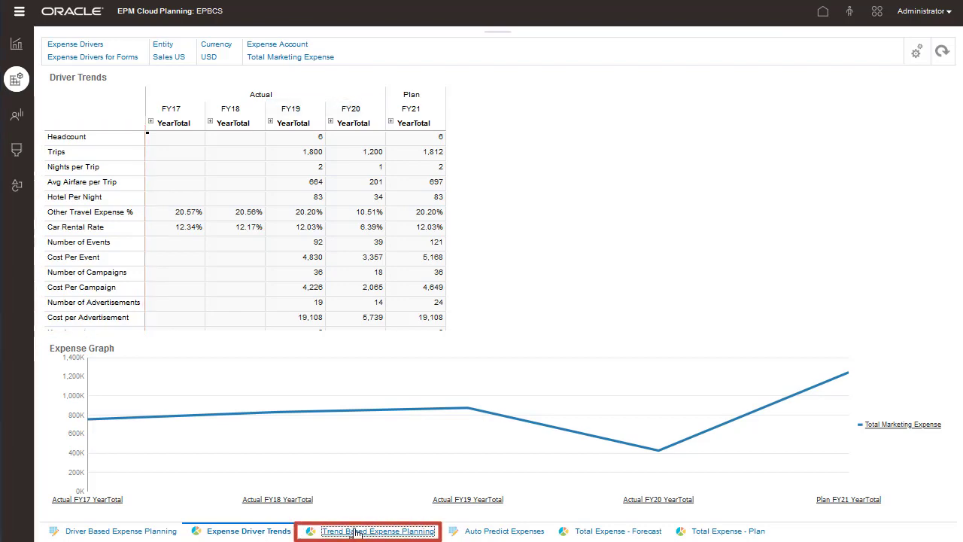
click(373, 530)
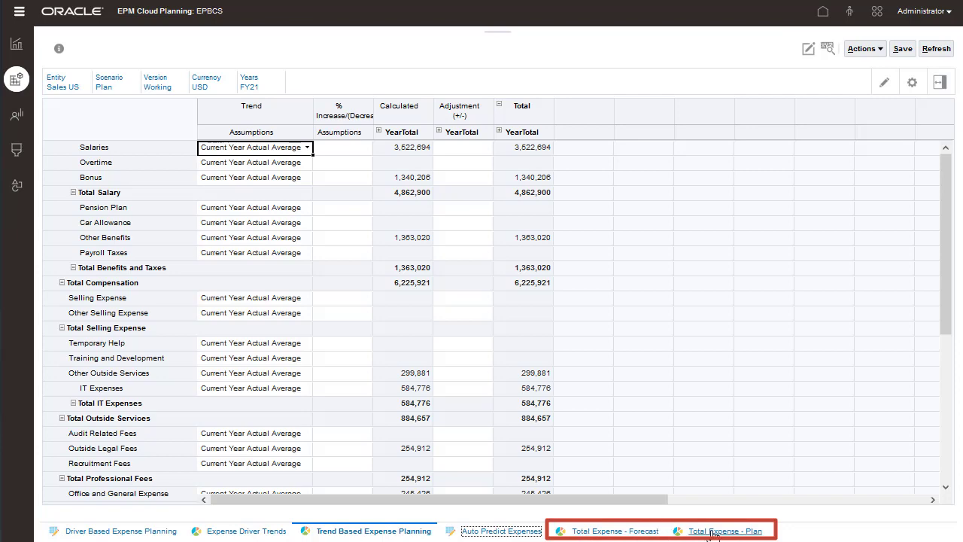
click(723, 530)
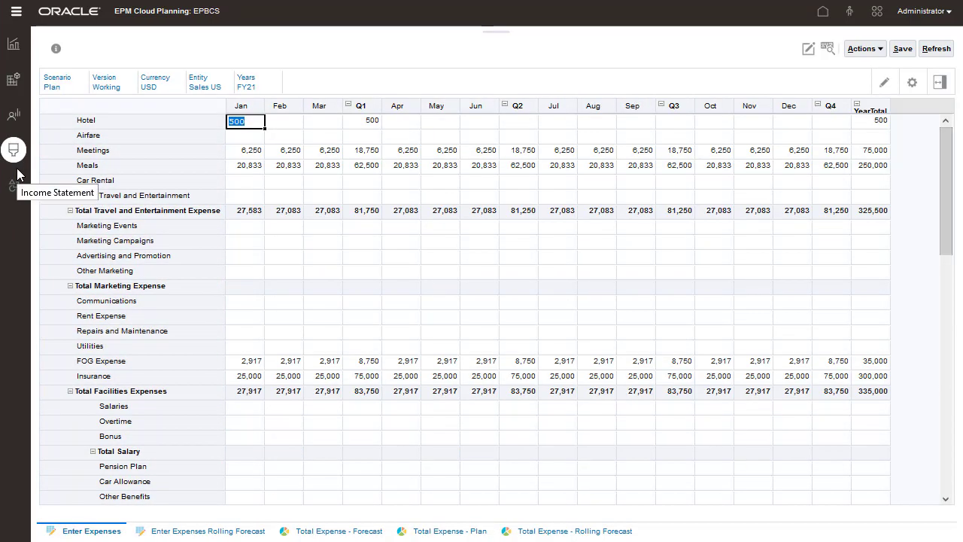
mouse_move(14, 185)
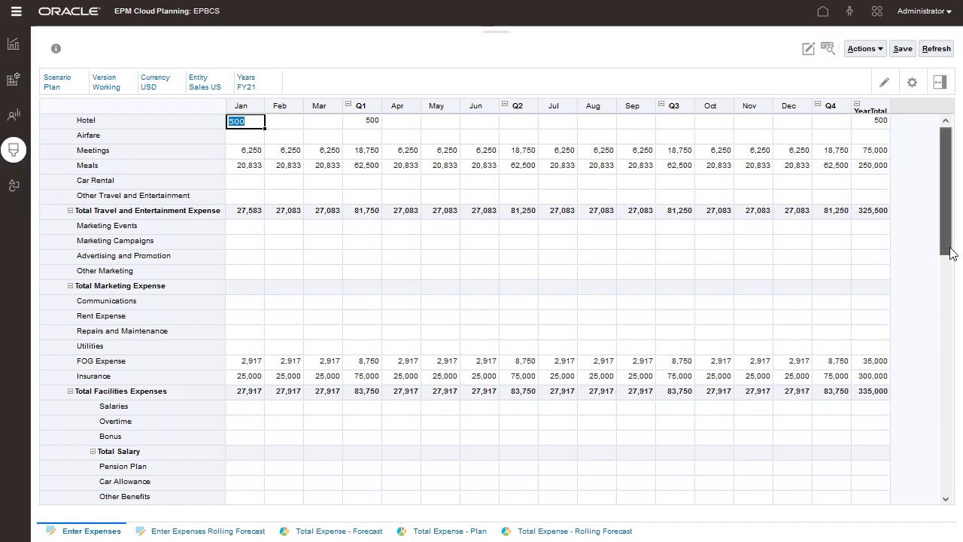
- Scroll the monthly Enter Expenses form before moving to the Income Statement dashboard
scroll(down, 3)
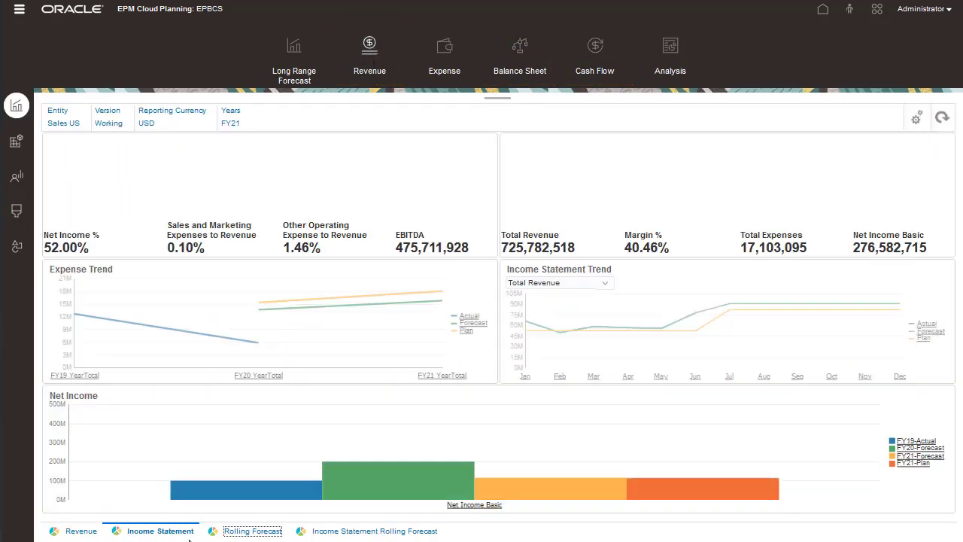
- Go to the application Configure page, landing on Strategic Modeling with all features enabled
click(17, 142)
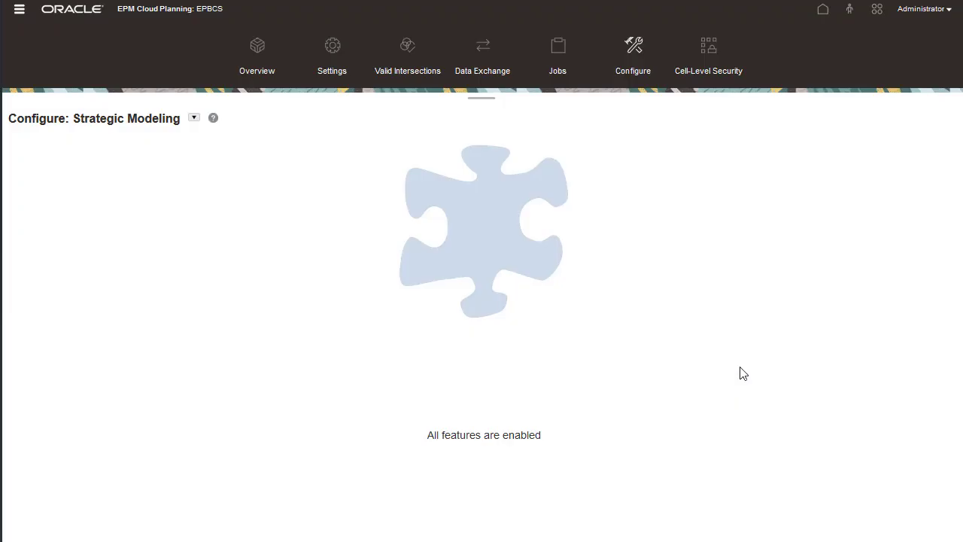
- Switch Configure to Financials and review the Enable Features list without changing anything
click(192, 118)
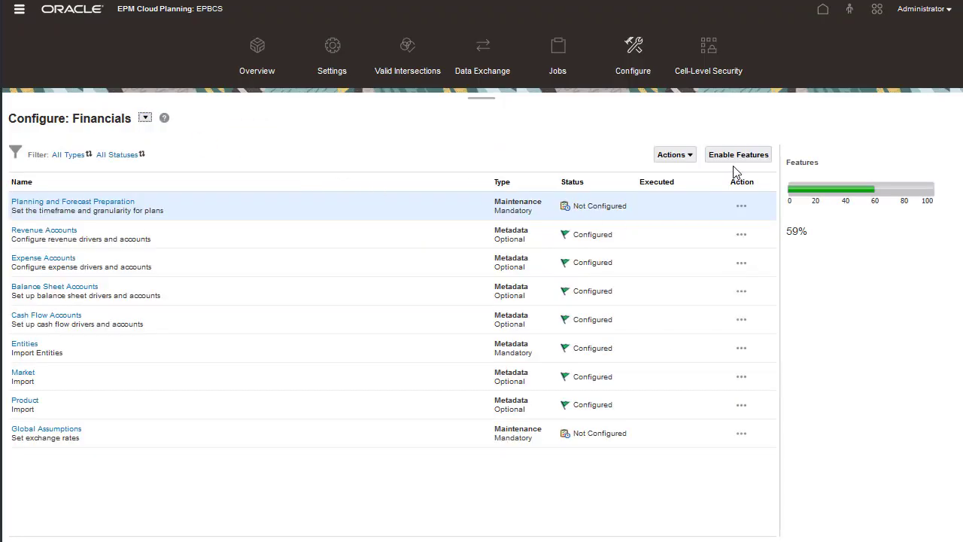
click(737, 153)
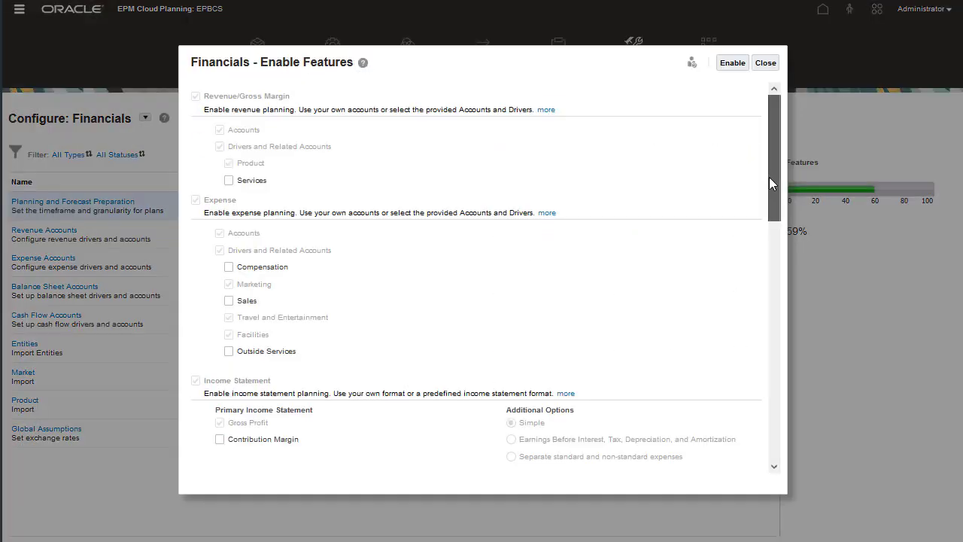
scroll(down, 3)
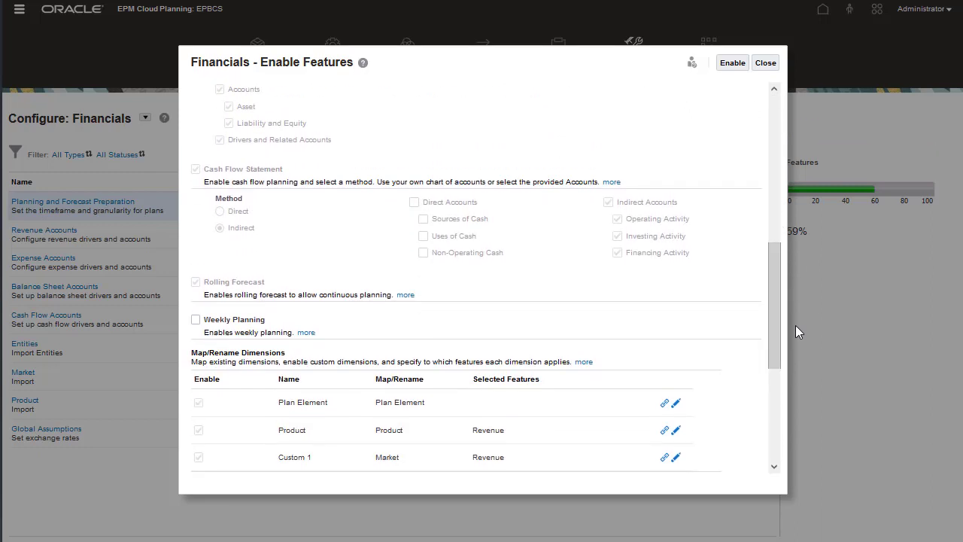
click(764, 63)
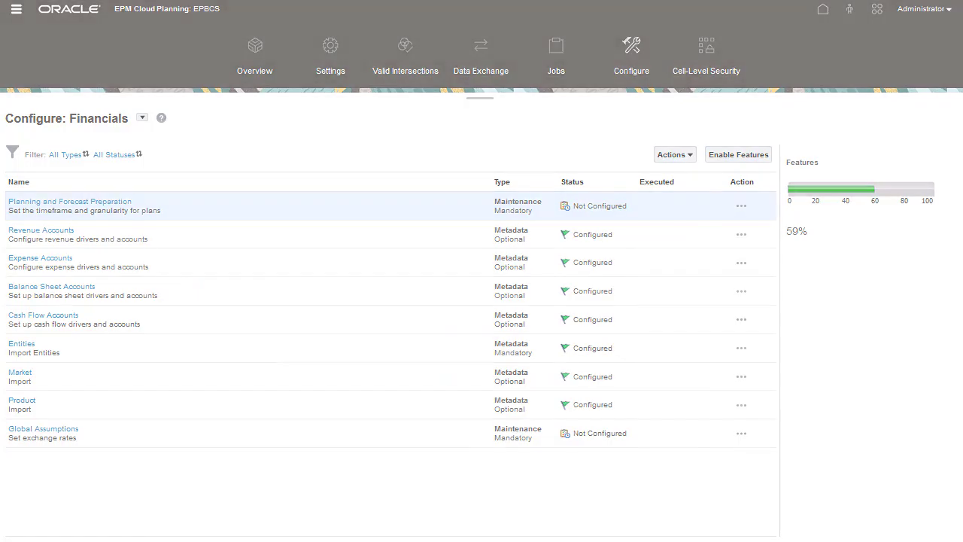